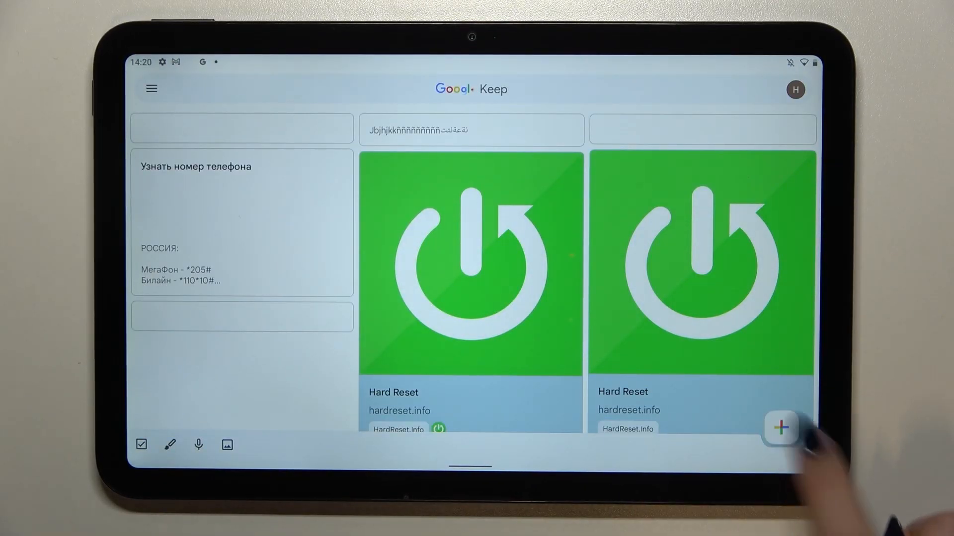
Step: Start a new blank Keep note and reveal the keyboard's extra options panel
left_click(782, 427)
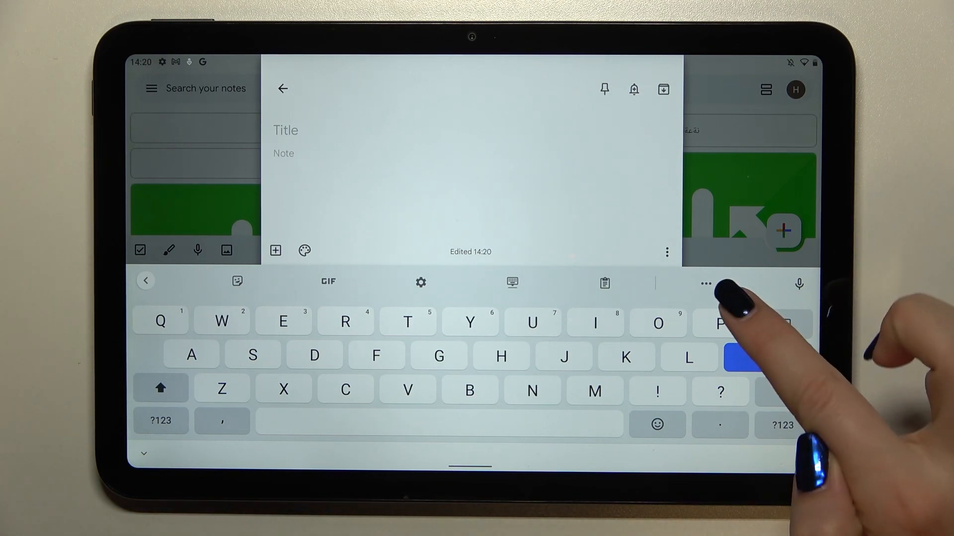
left_click(705, 284)
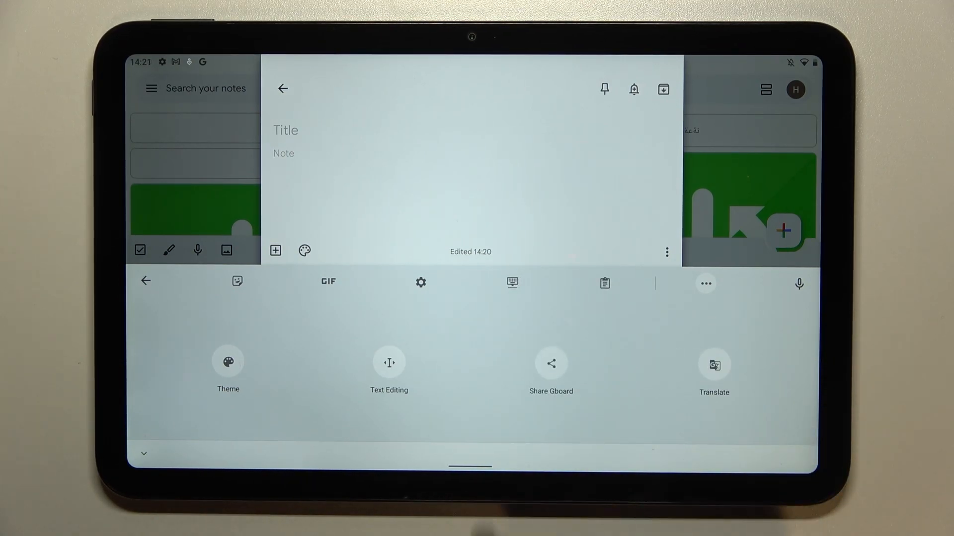
Step: Go to Gboard Settings and its Languages page listing English (UK) QWERTY
left_click(420, 282)
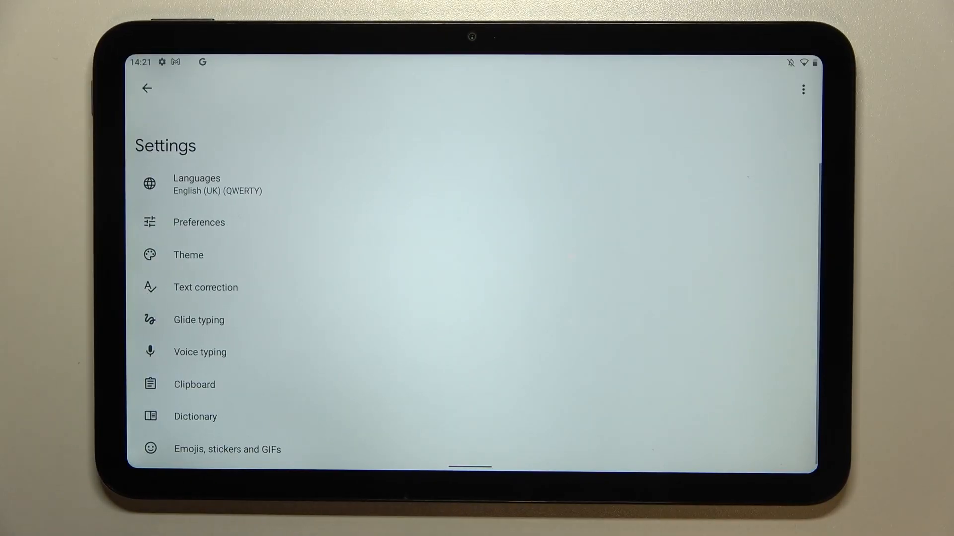
left_click(196, 183)
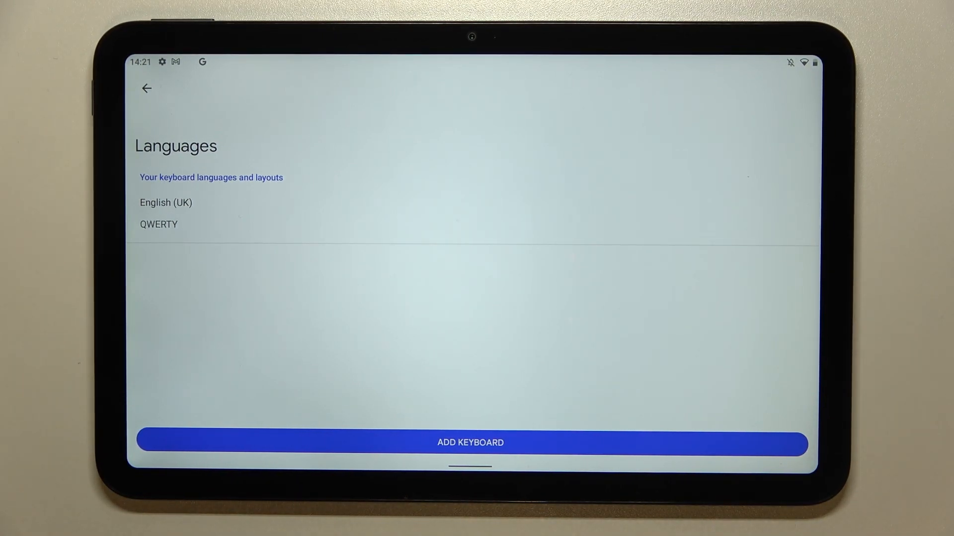
Step: Begin adding a keyboard and pick Arabic from the All languages list
left_click(469, 442)
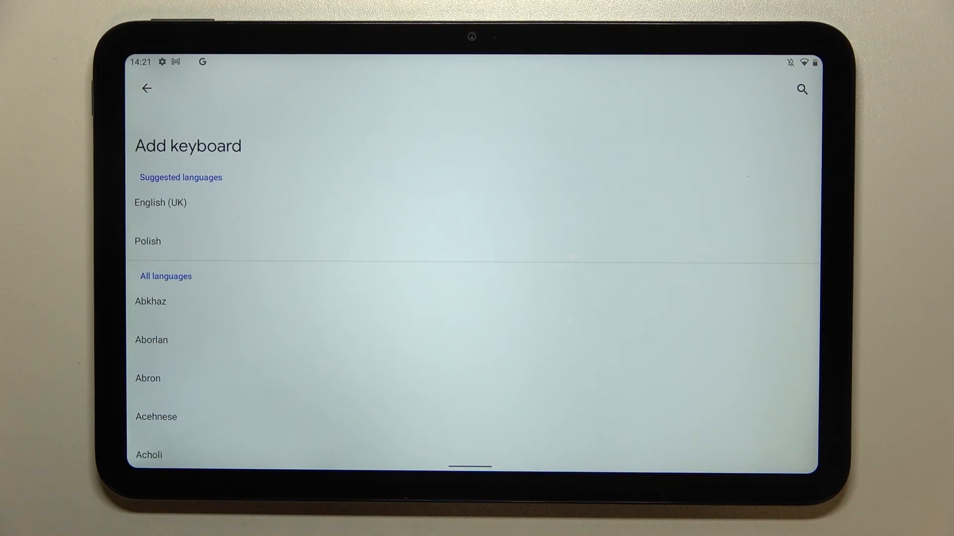
scroll("down", 3)
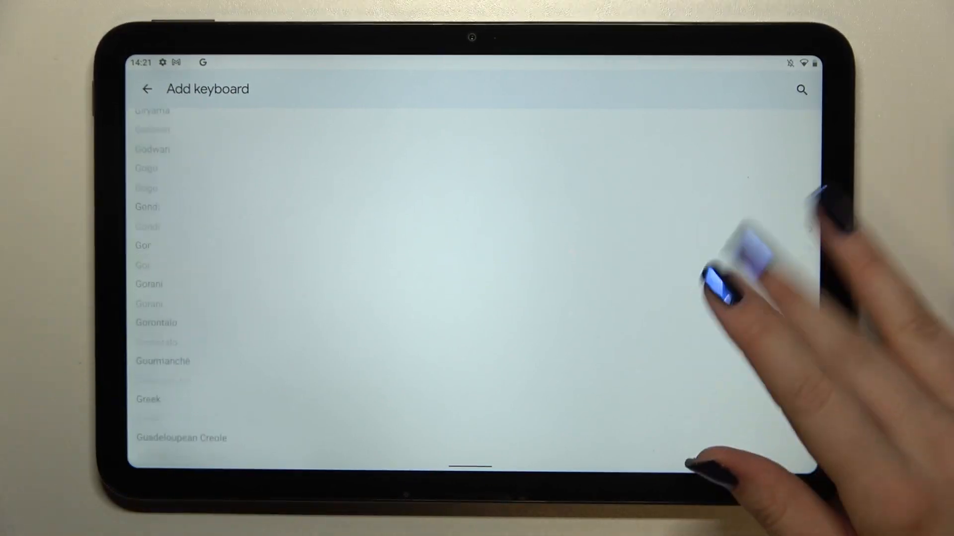
scroll("down", 3)
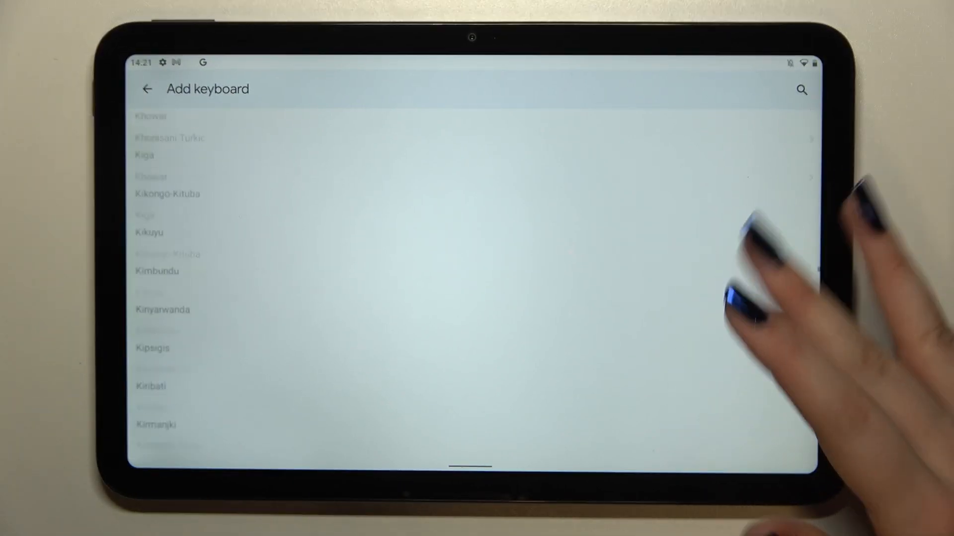
scroll("down", 3)
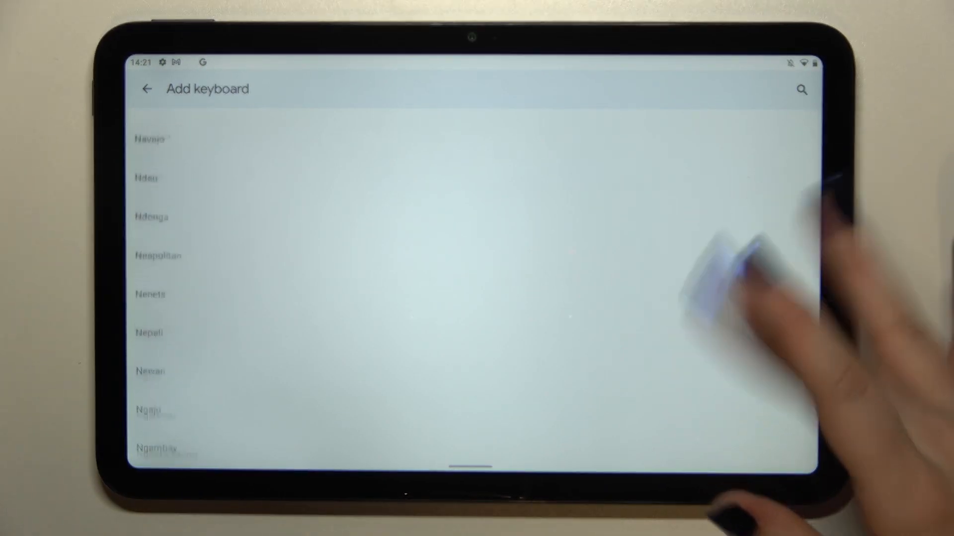
scroll("up", 3)
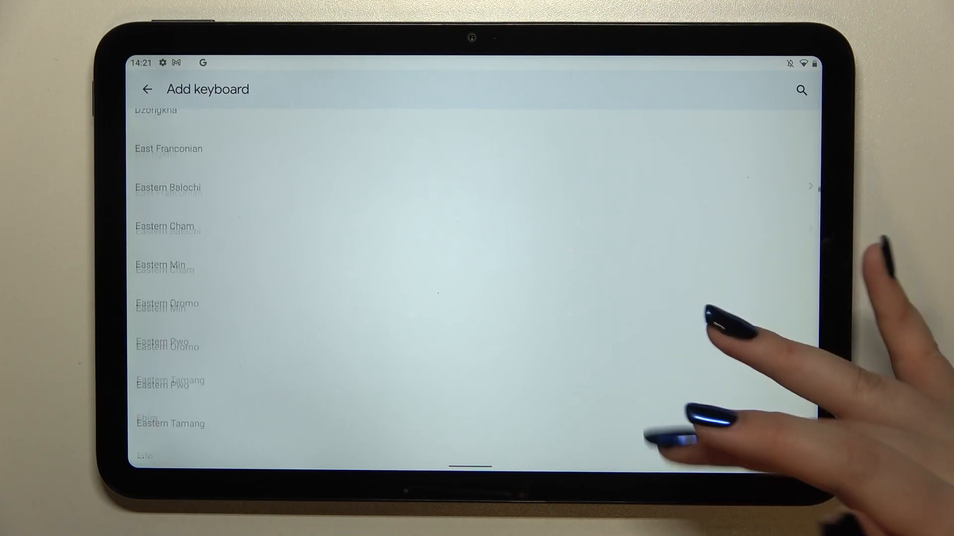
scroll("down", 3)
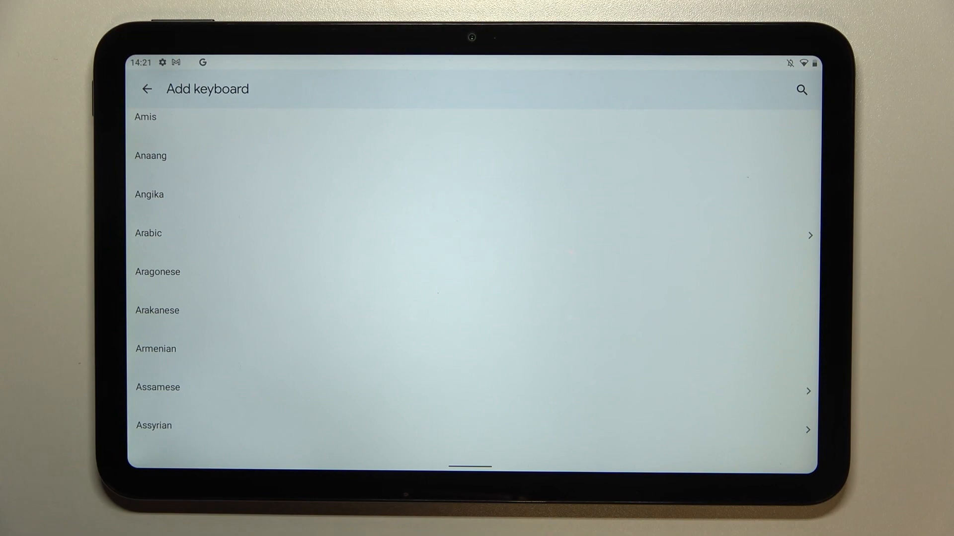
left_click(148, 233)
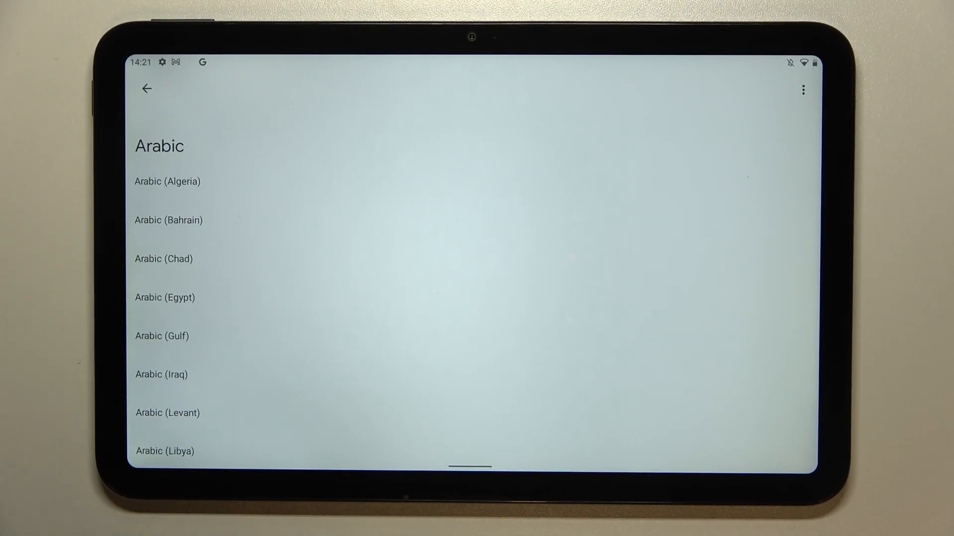
Step: Add Arabic (Algeria) keeping only the Arabic layout ticked, placing it below English (UK)
left_click(167, 181)
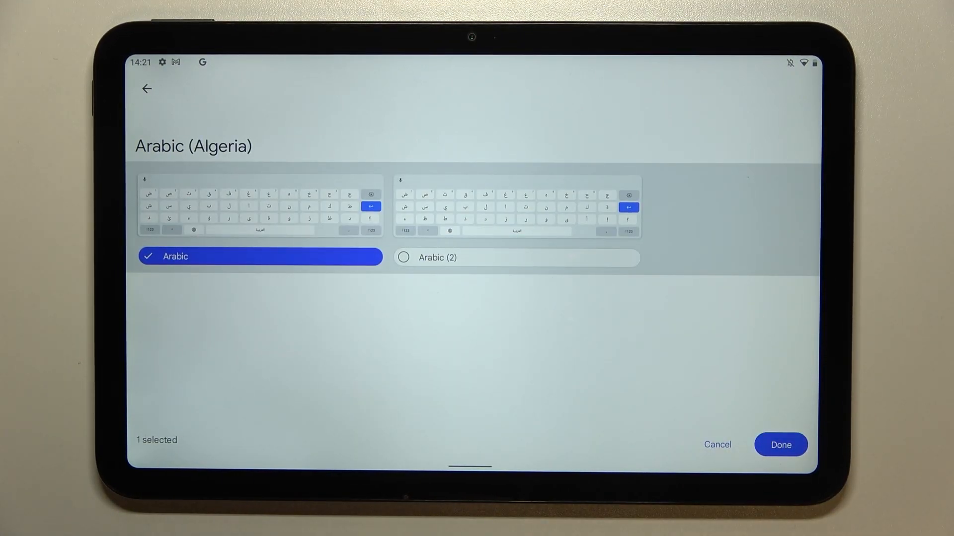
left_click(516, 257)
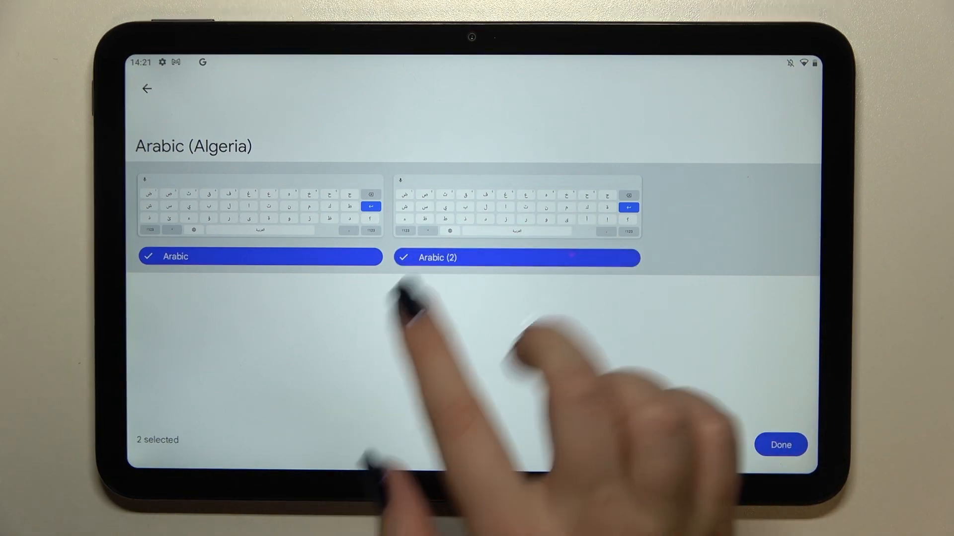
left_click(517, 257)
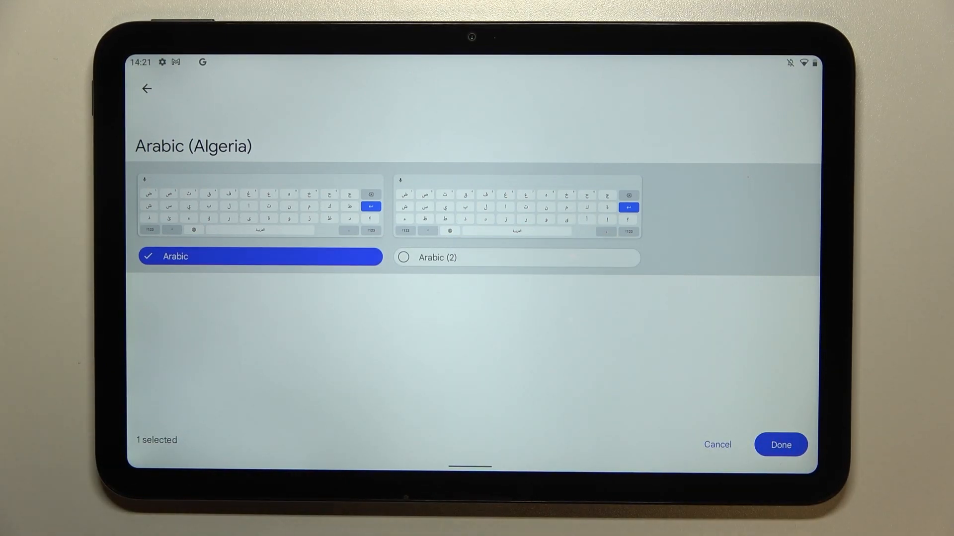
left_click(780, 445)
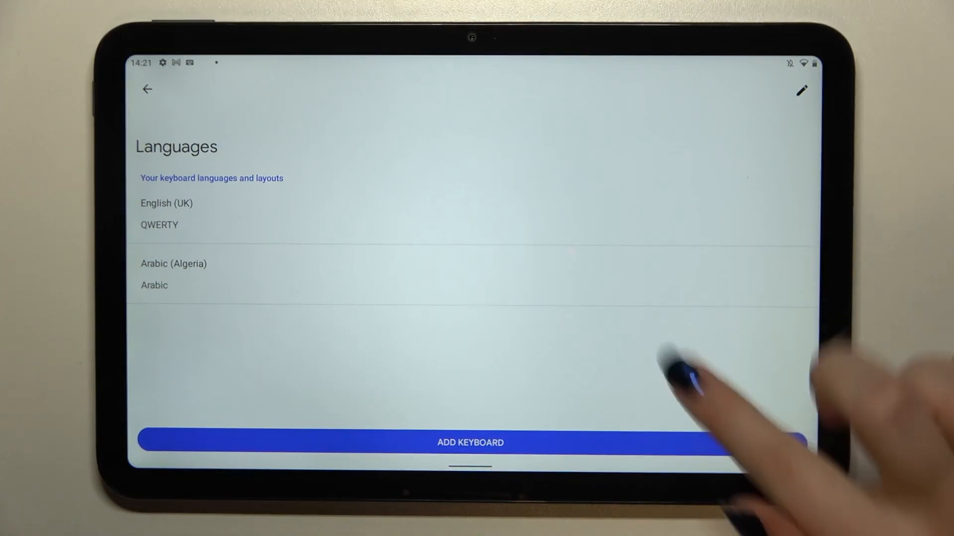
left_click(147, 90)
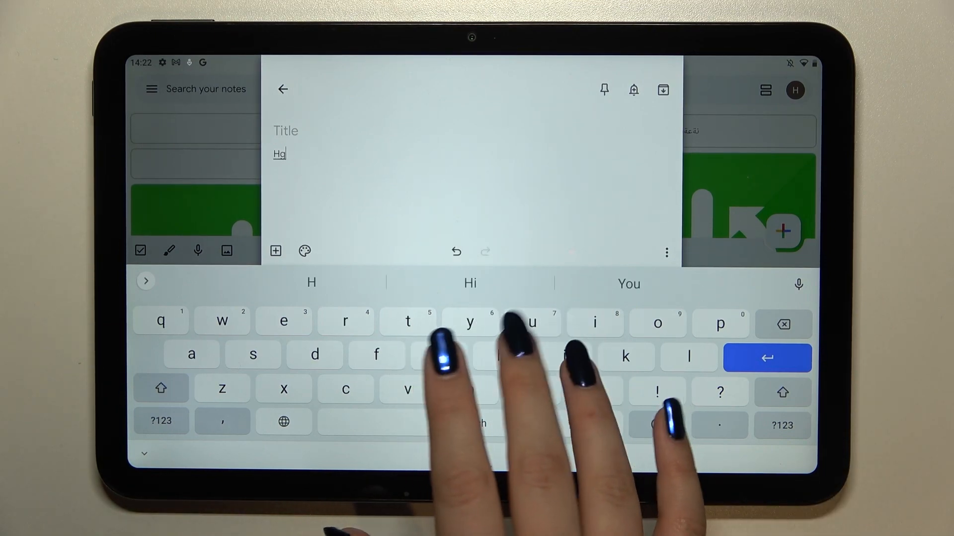
Step: Enter test text 'jfjgchhmjkghj', switch keyboards, then enter 'gdbfvfv' in the note
type("jfjgchhmjkghjابنلغاؤن")
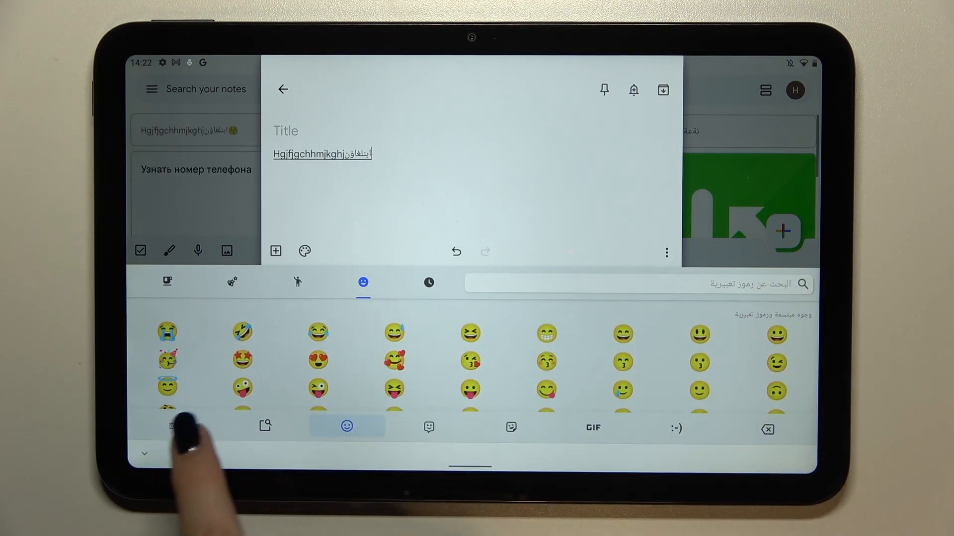
left_click(167, 426)
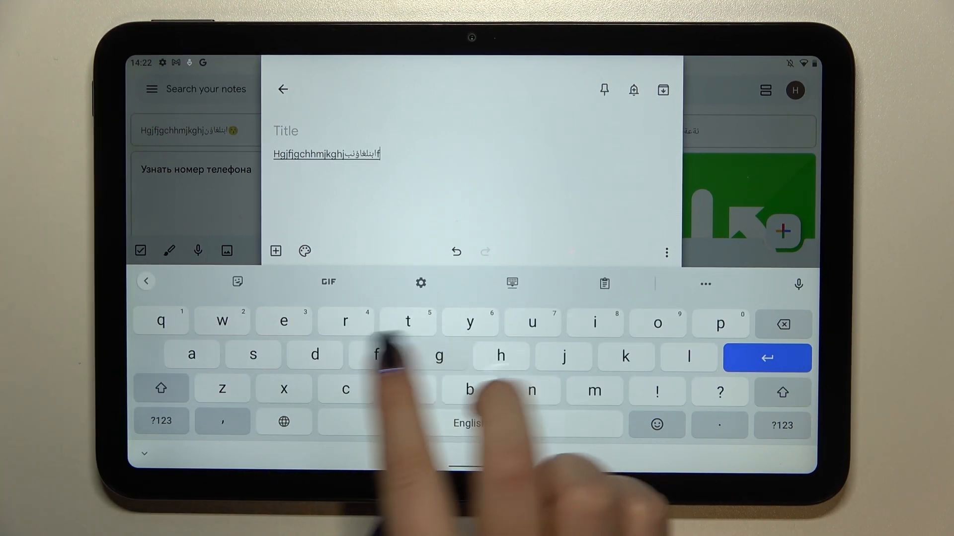
type("gdbfvfv")
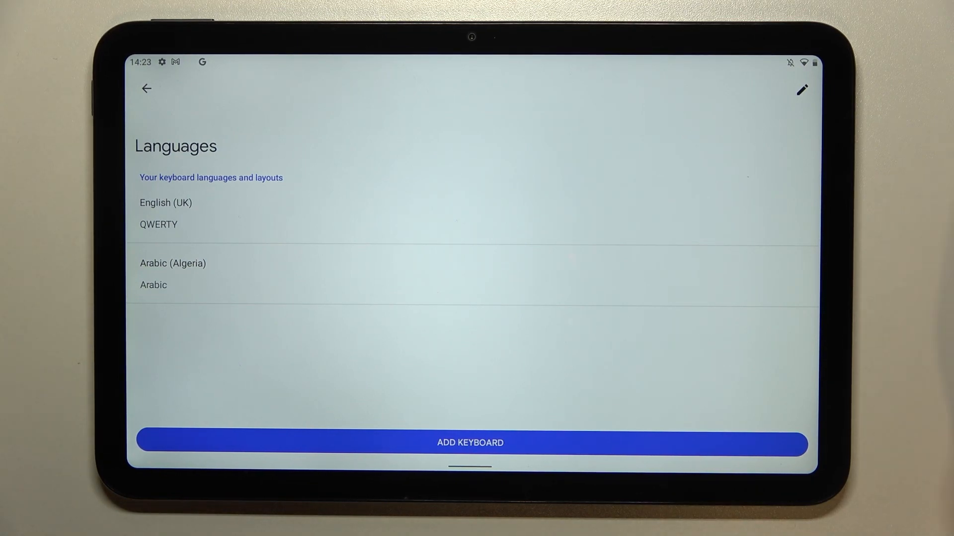
Step: Remove Arabic (Algeria) leaving only English (UK), then return to the Keep note via recent apps
left_click(801, 89)
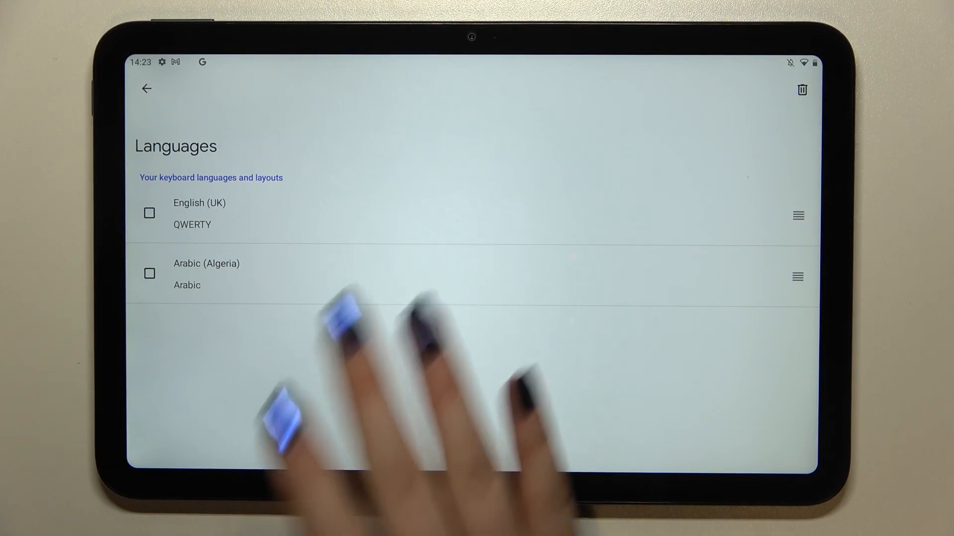
left_click(149, 272)
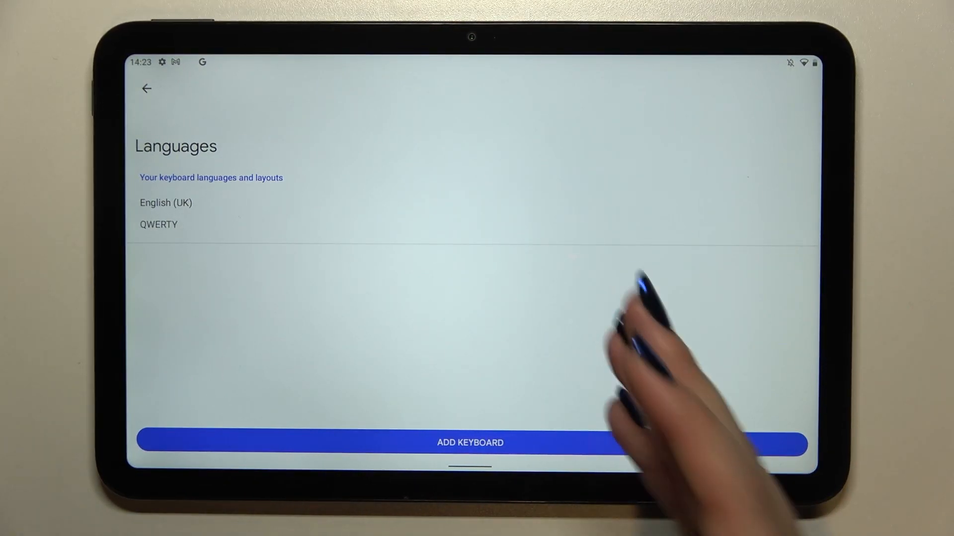
left_click(146, 88)
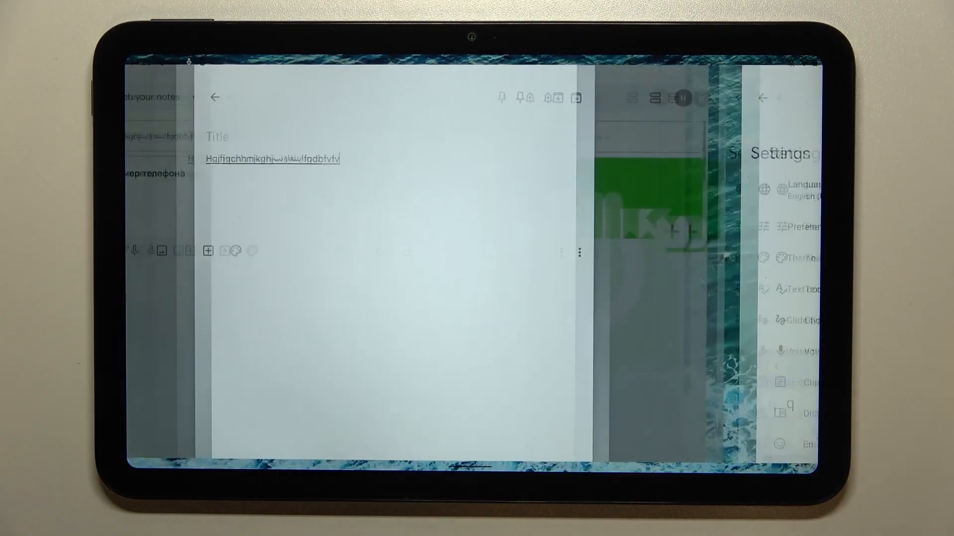
left_click(341, 153)
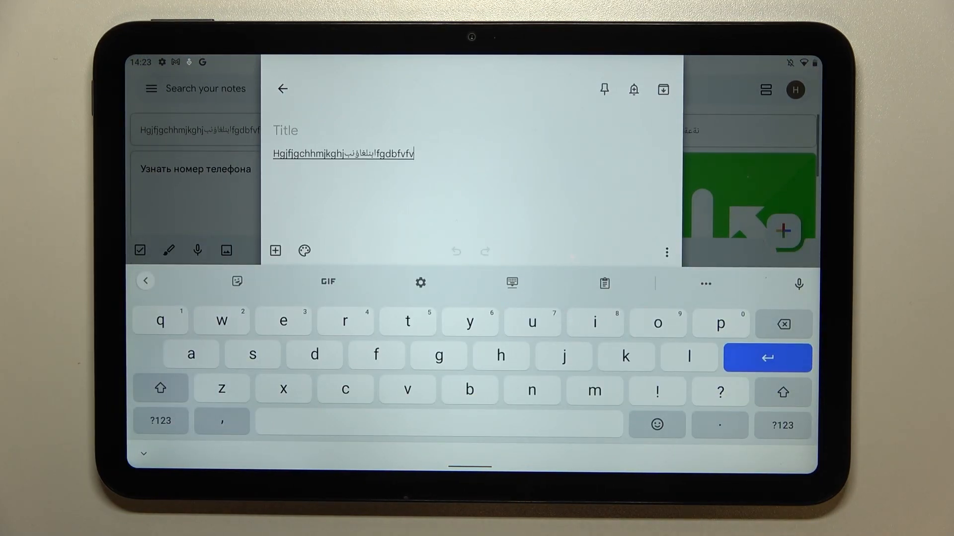